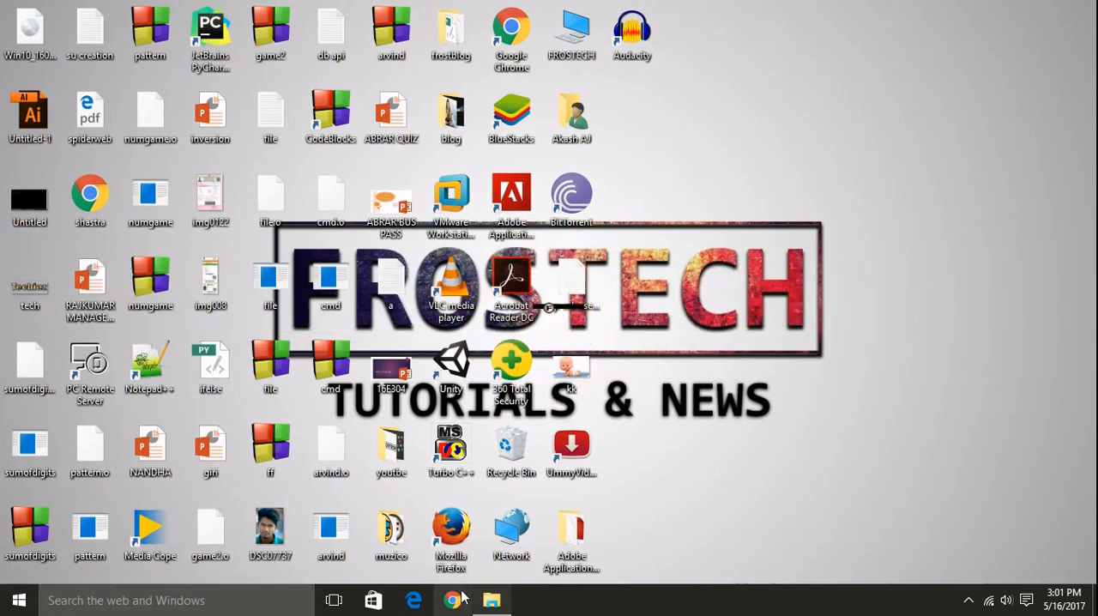
# - Launch Google Chrome from the Windows taskbar to a new tab
pyautogui.click(453, 600)
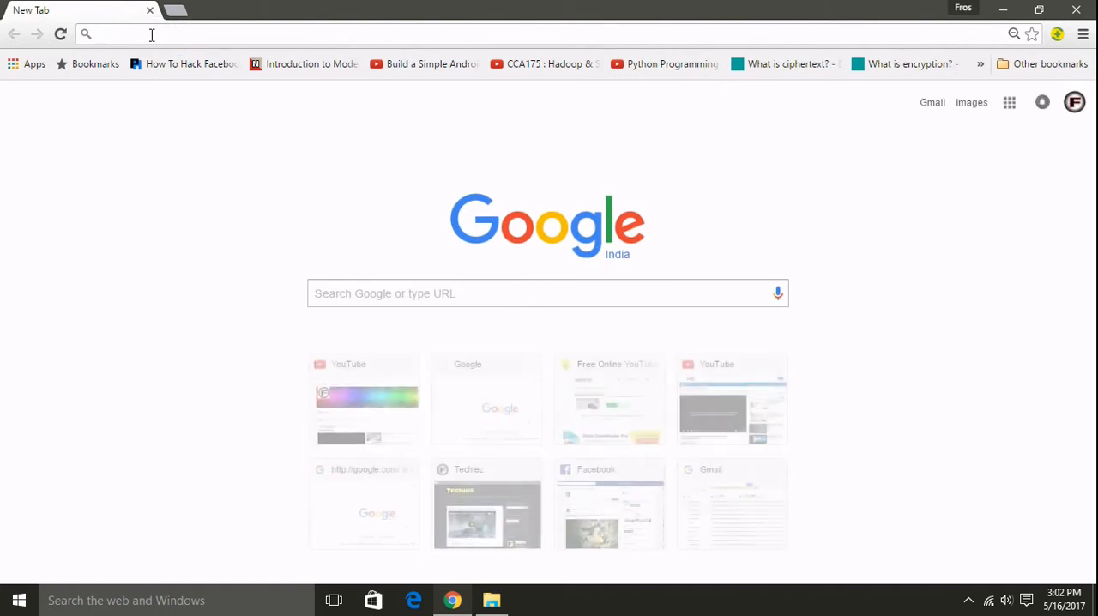
# - Search Google for 'jetbrains' and follow the 'Free for students' sitelink
pyautogui.write('google.com')
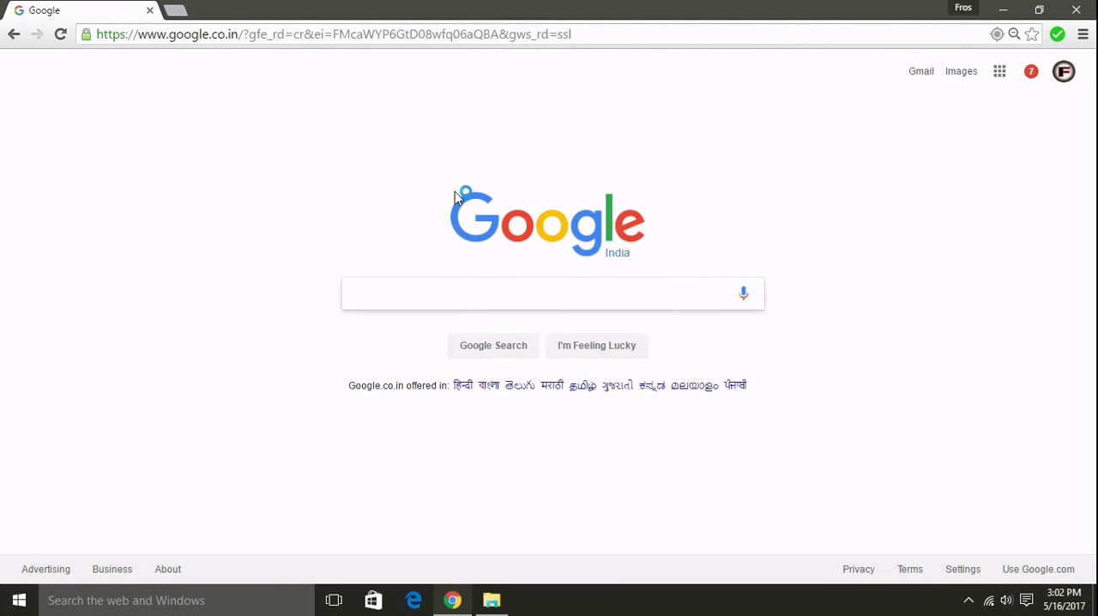
pyautogui.moveTo(528, 316)
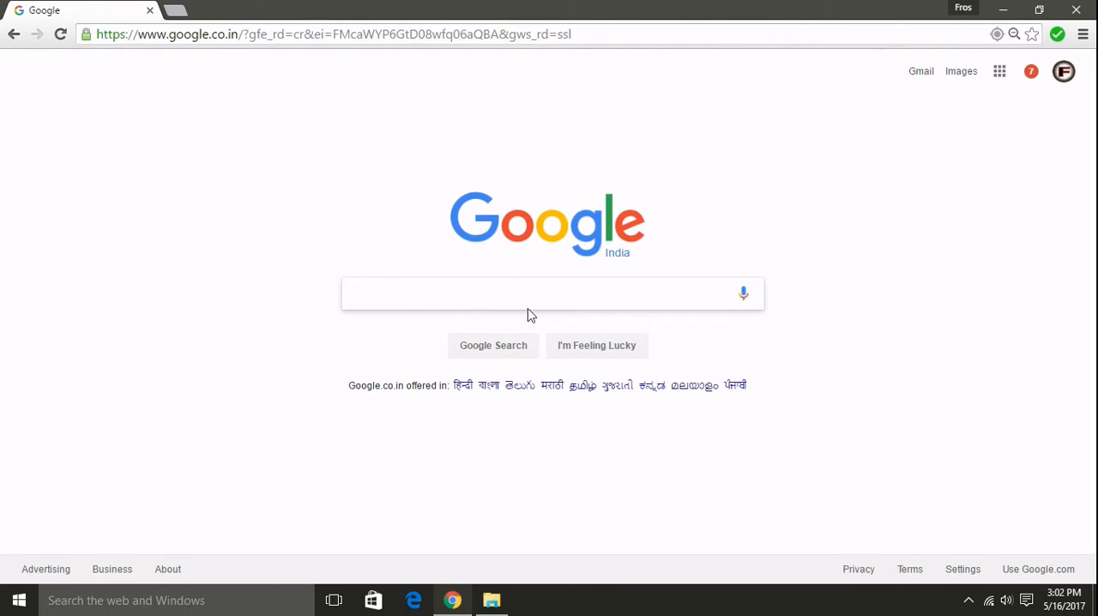
pyautogui.write('jetbr')
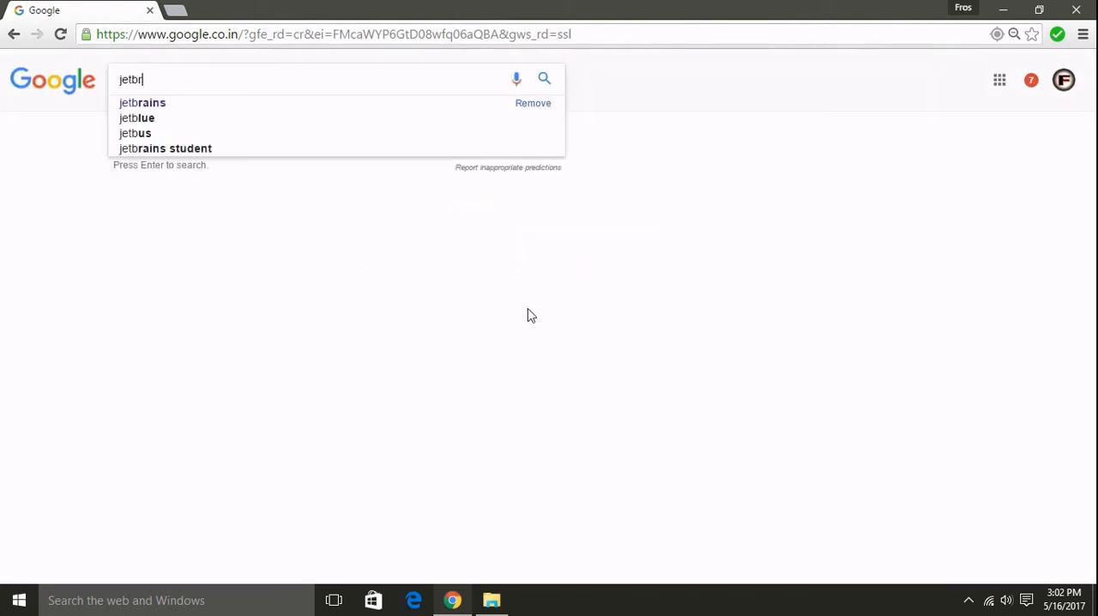
pyautogui.click(141, 103)
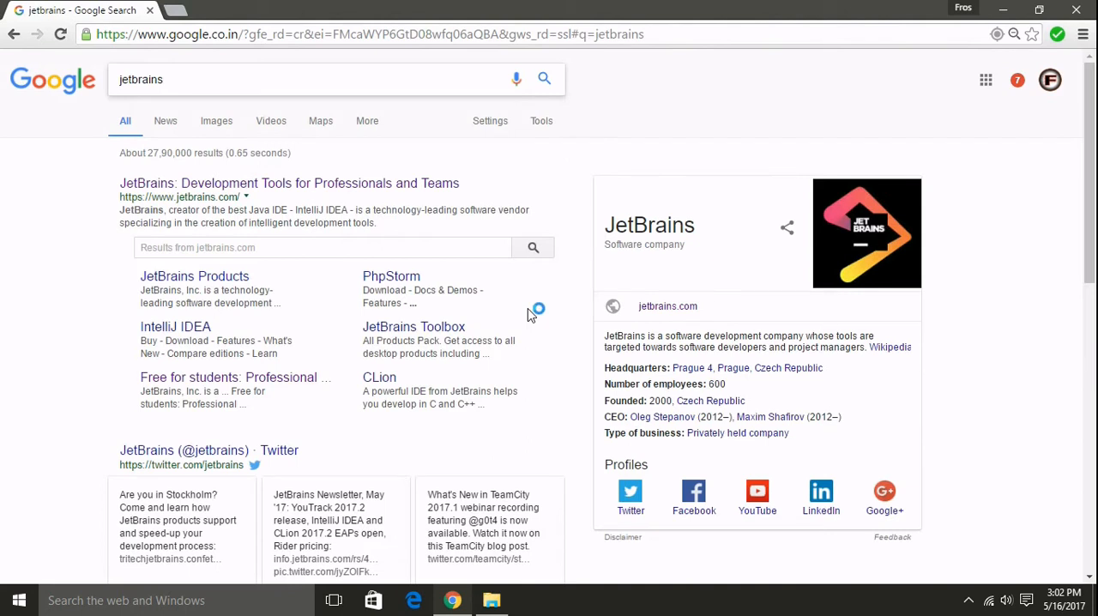
pyautogui.moveTo(202, 389)
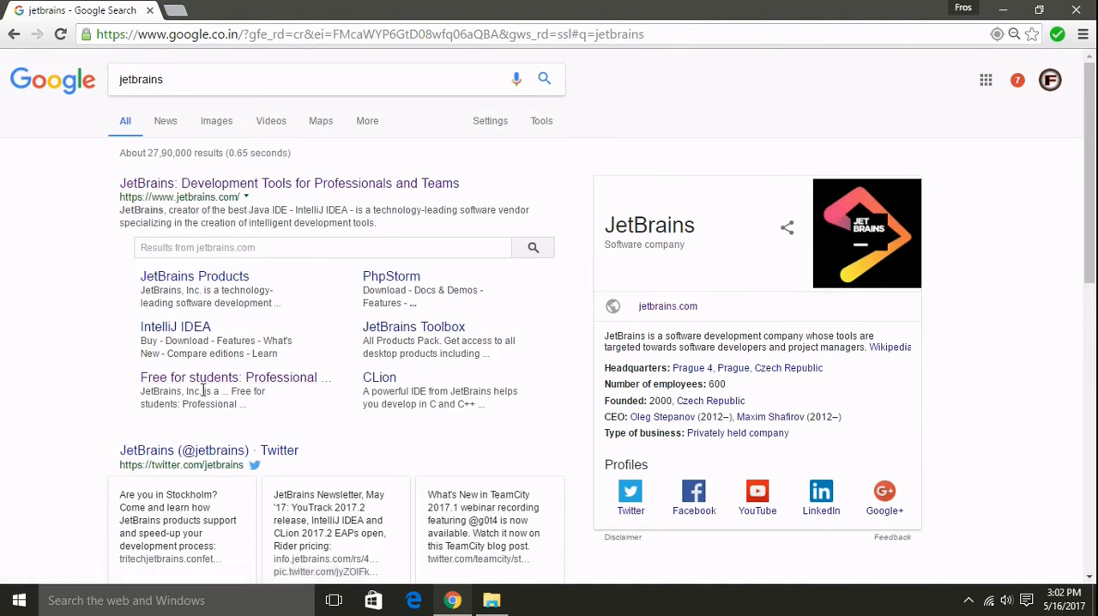
pyautogui.moveTo(227, 381)
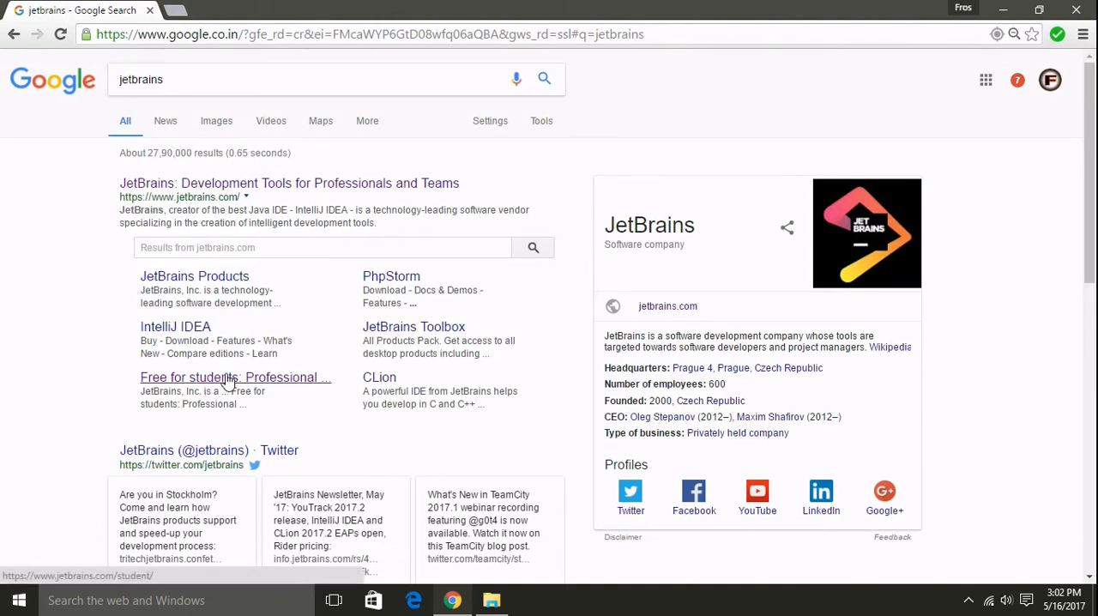
pyautogui.click(233, 378)
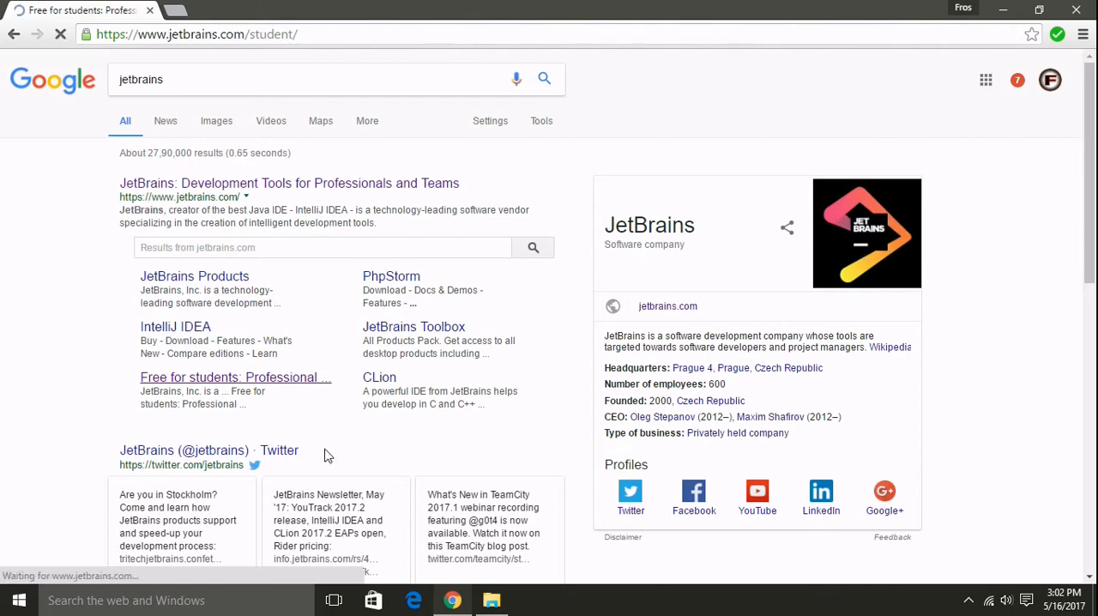
# - Scroll to the All Products Pack section and choose Apply Now
pyautogui.click(234, 378)
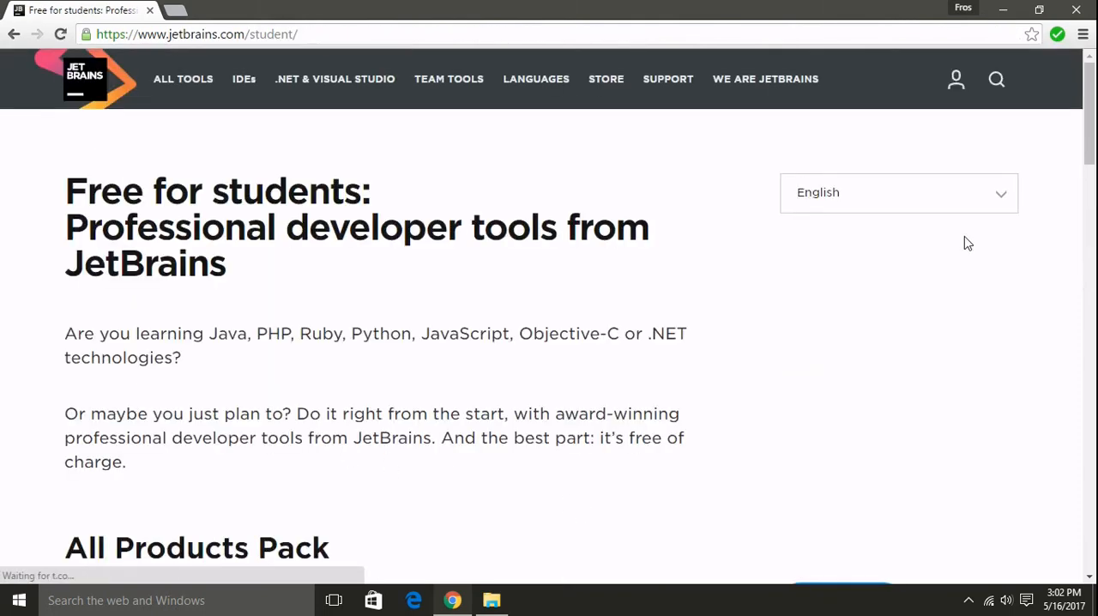
pyautogui.scroll(-3)
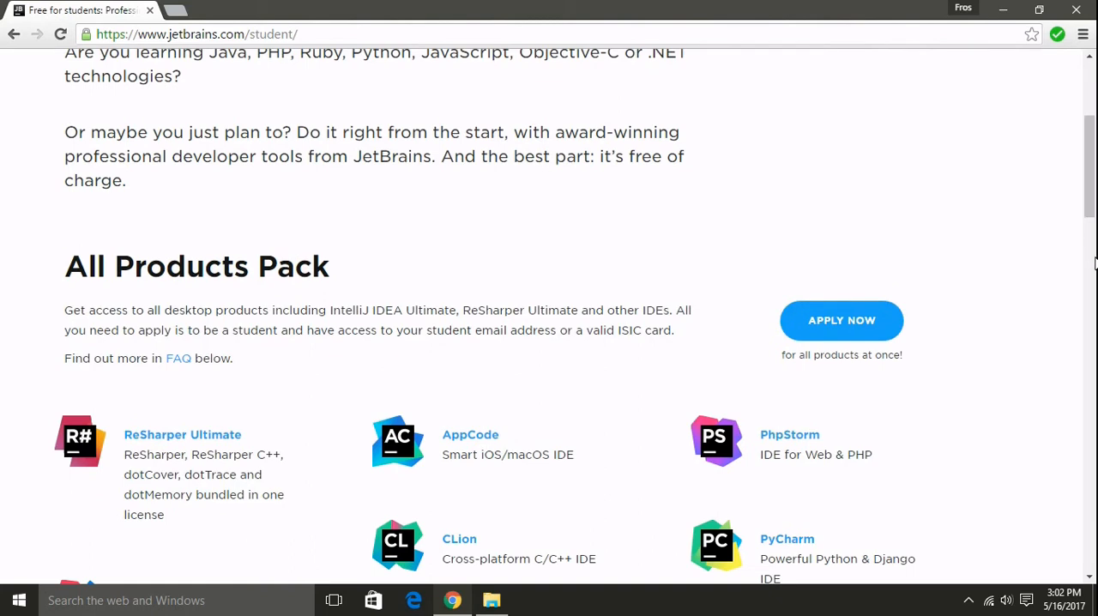
pyautogui.scroll(-3)
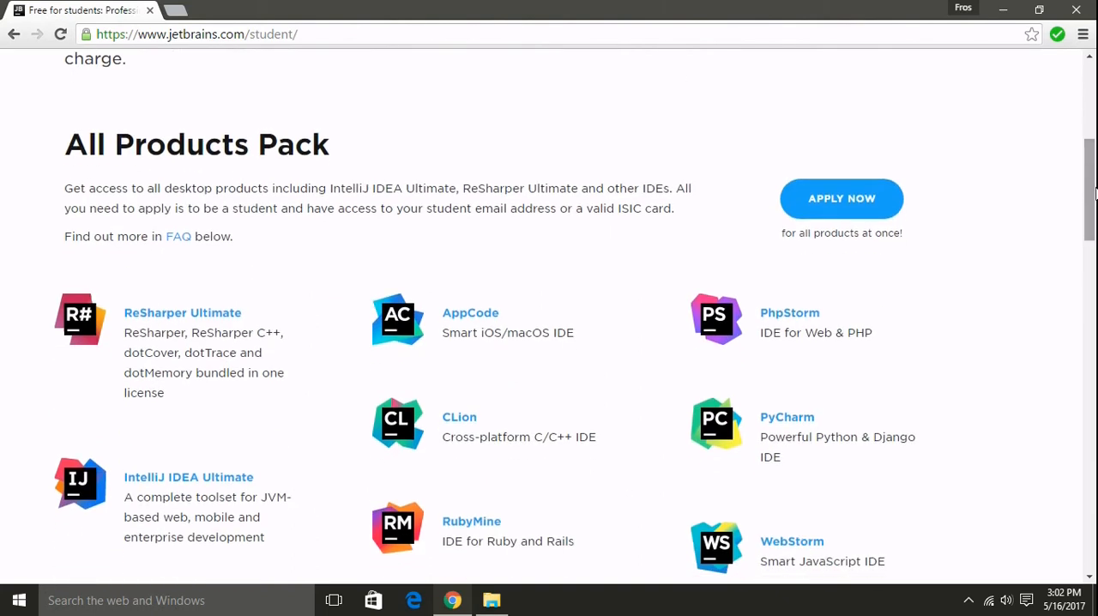
pyautogui.moveTo(840, 199)
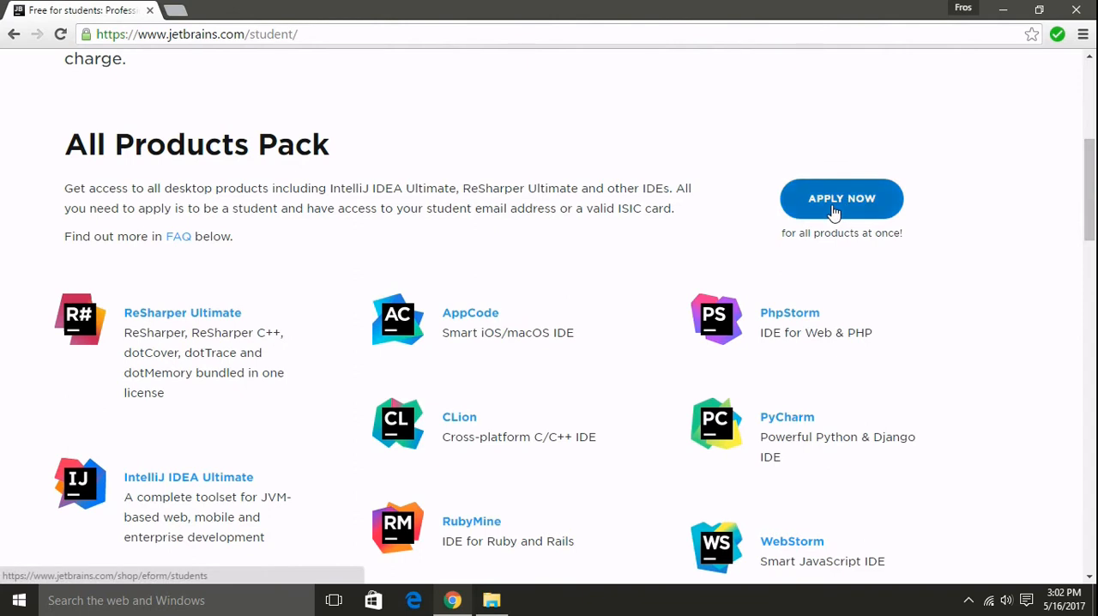
pyautogui.click(840, 199)
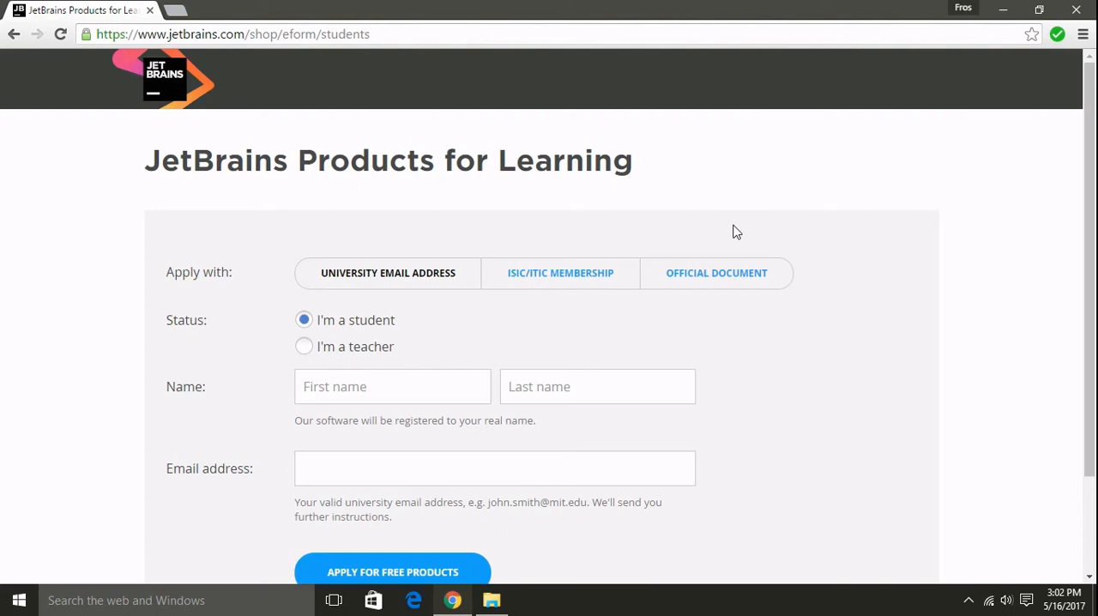
# - Select the Official Document method and review the empty application form end to end
pyautogui.click(717, 273)
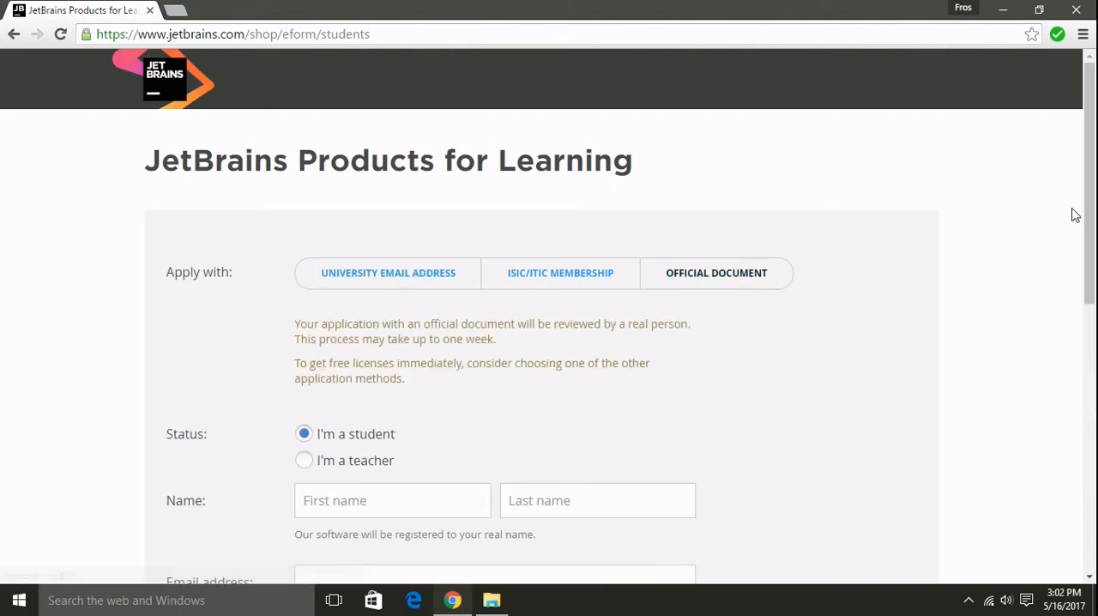
pyautogui.scroll(-3)
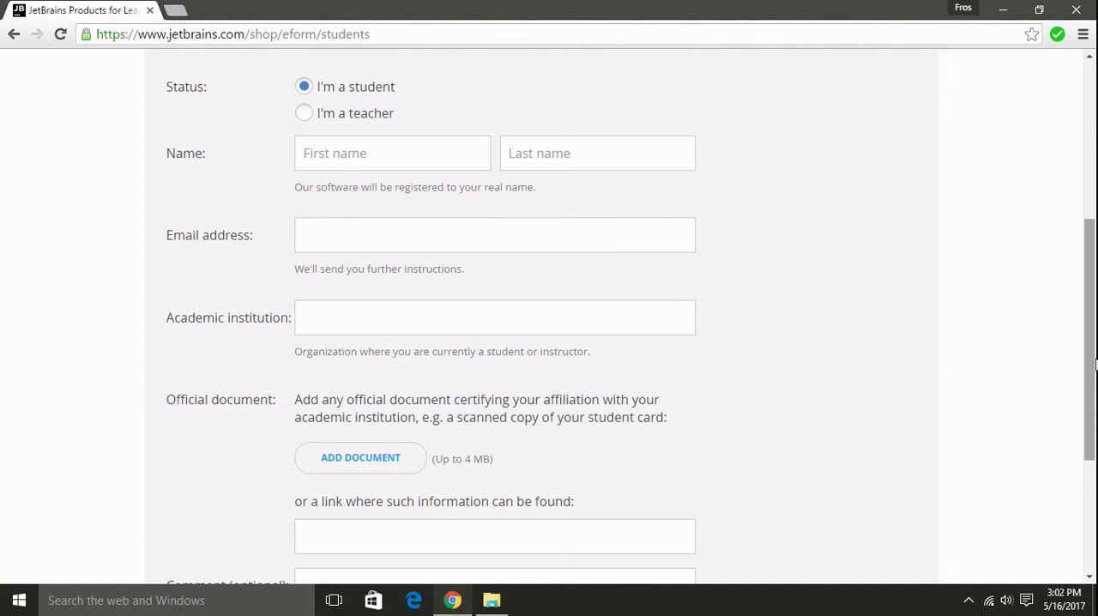
pyautogui.moveTo(433, 388)
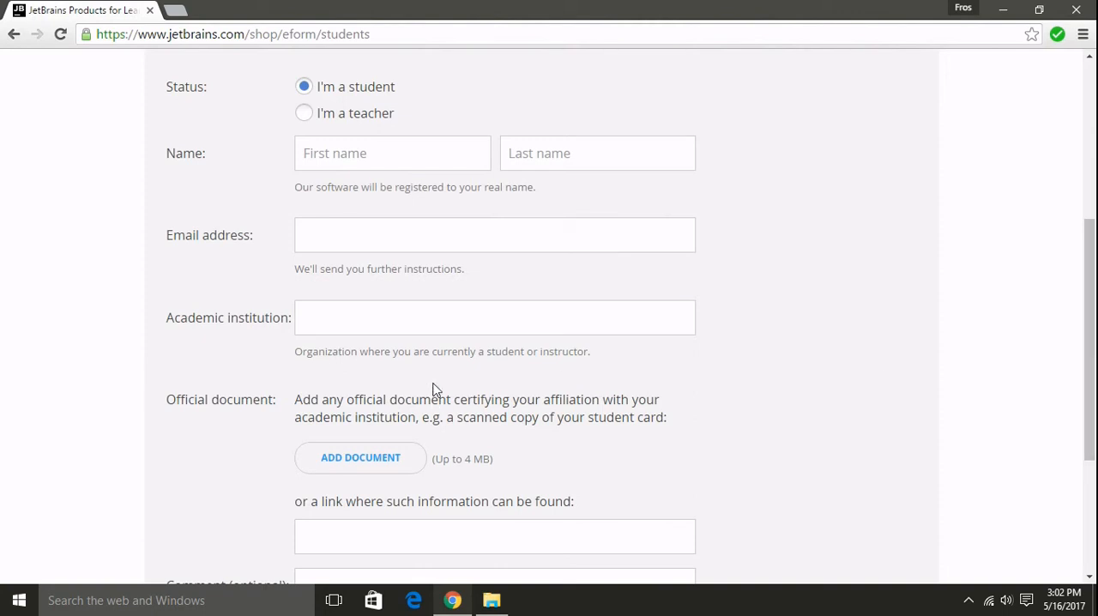
pyautogui.moveTo(462, 454)
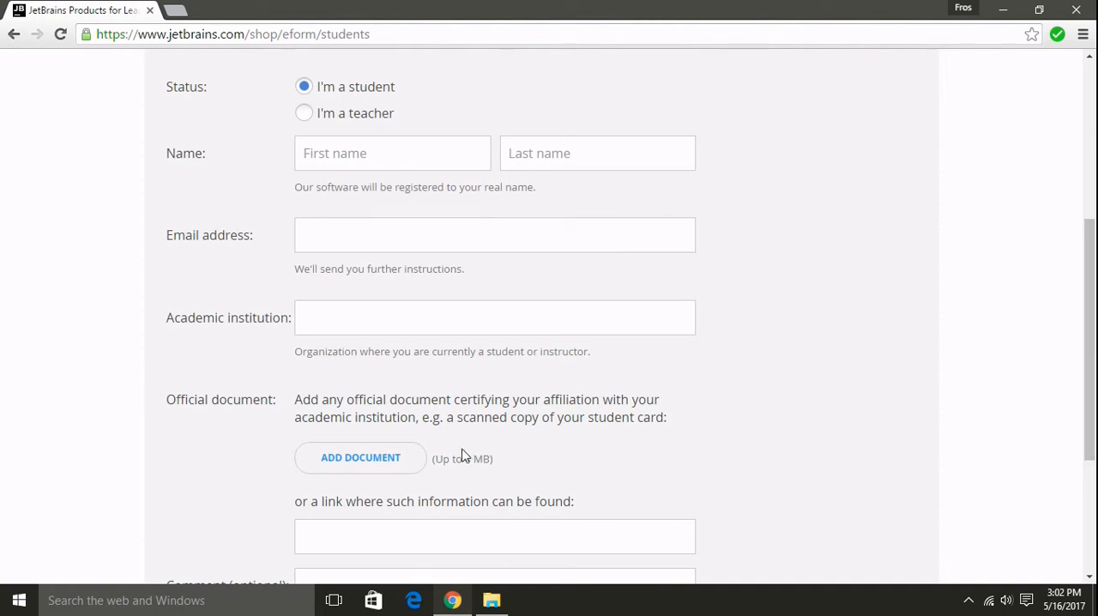
pyautogui.moveTo(645, 467)
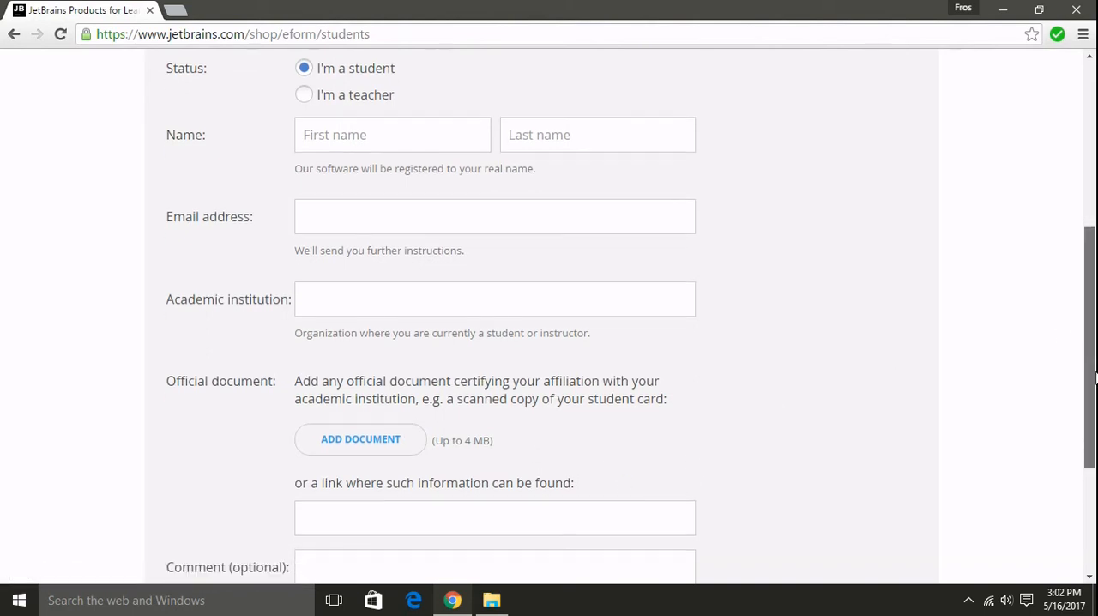
pyautogui.scroll(-3)
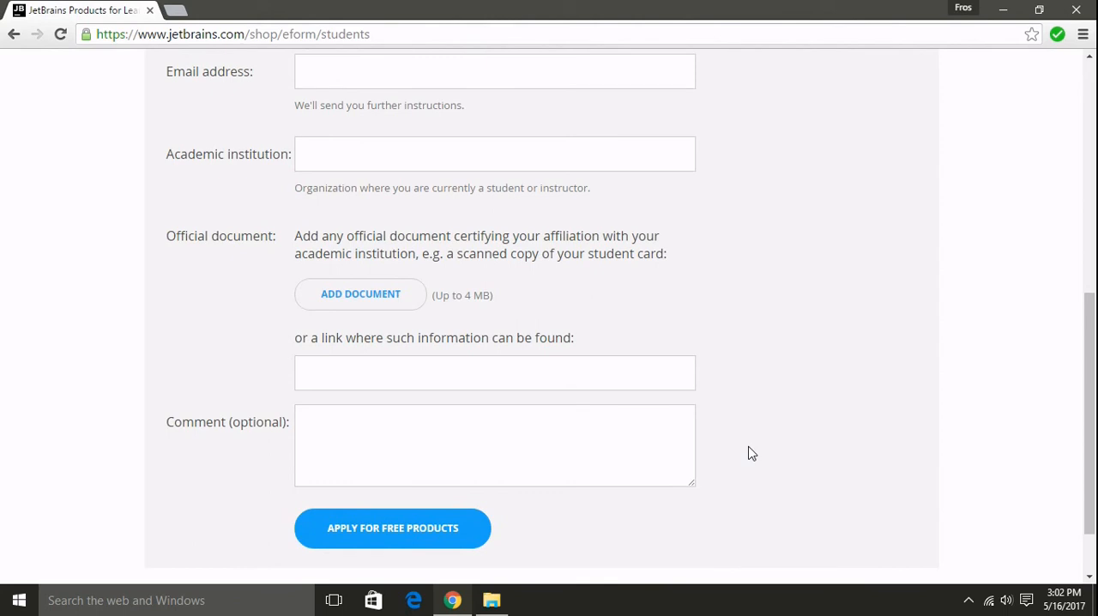
pyautogui.moveTo(405, 484)
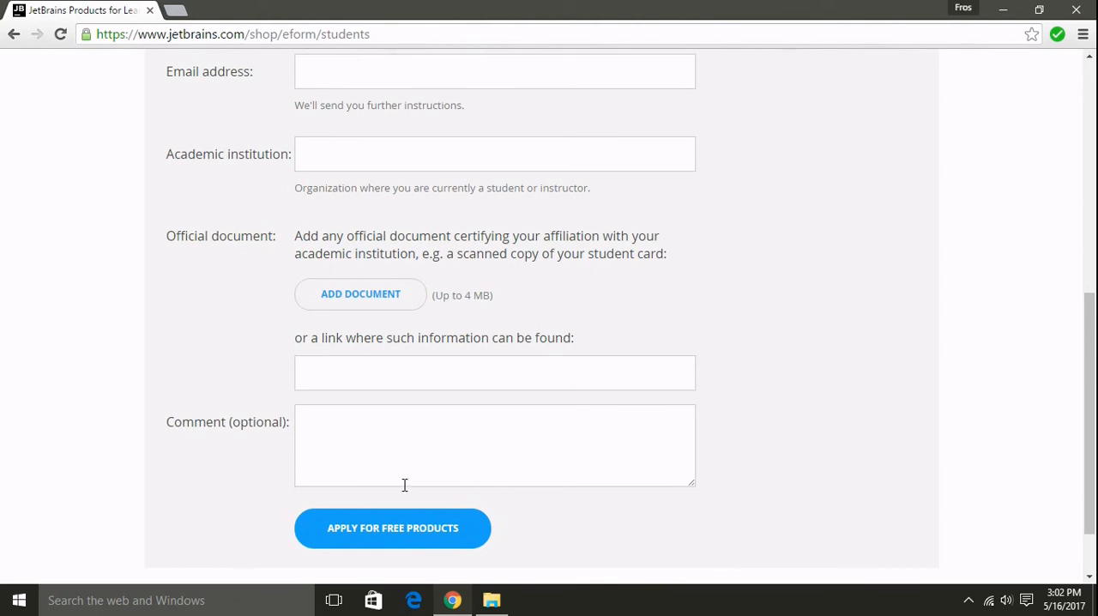
pyautogui.moveTo(358, 549)
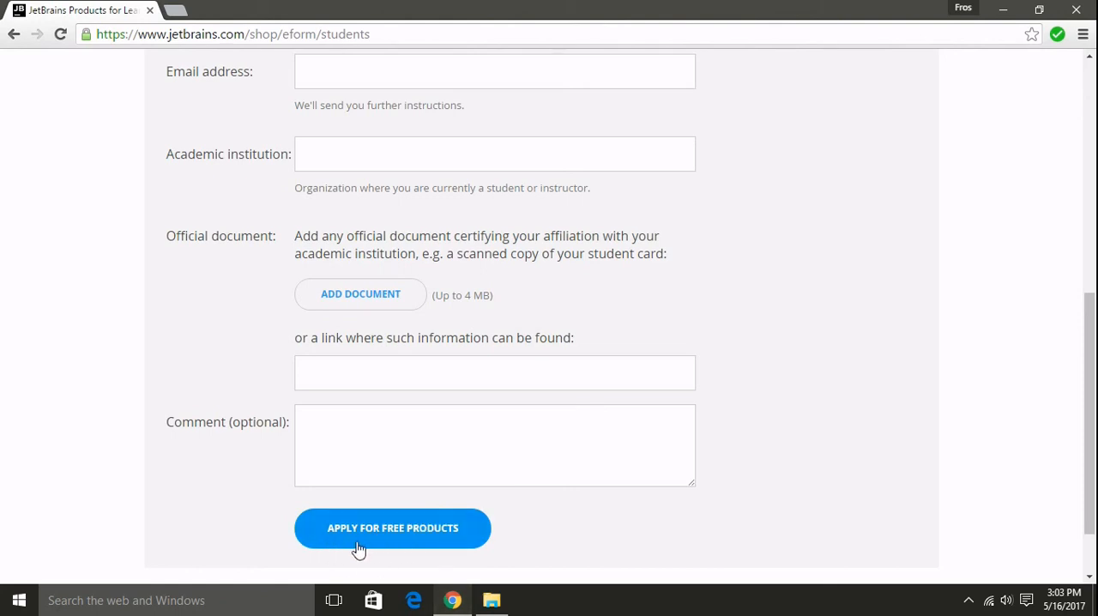
pyautogui.scroll(3)
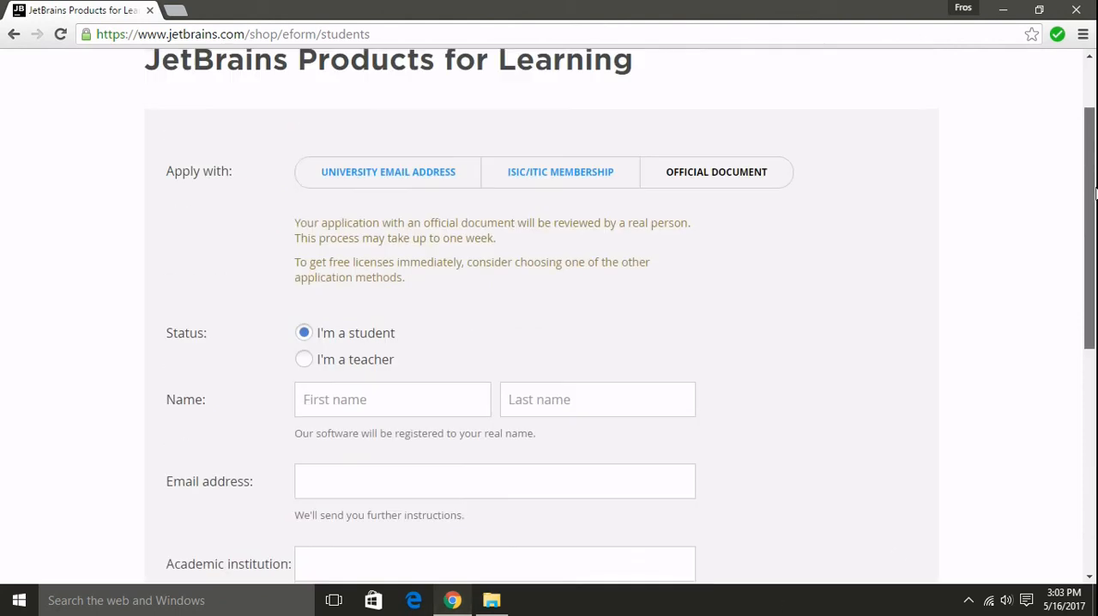
pyautogui.scroll(3)
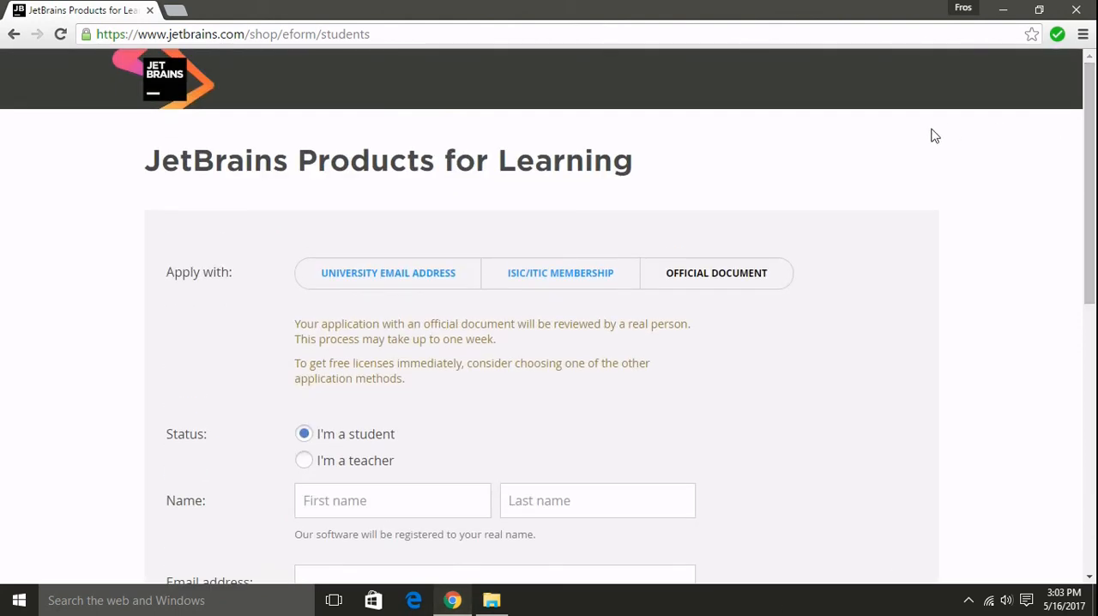